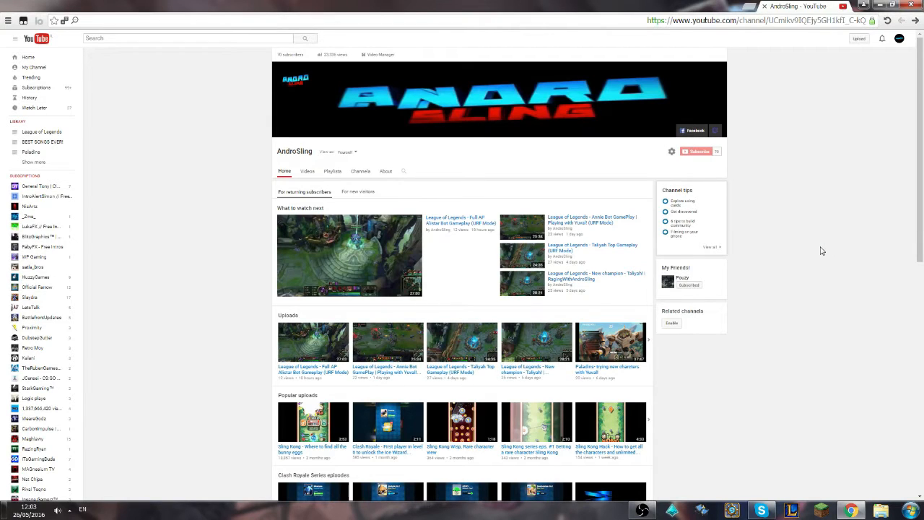
{"action": "mouse_move", "coordinate": [822, 242]}
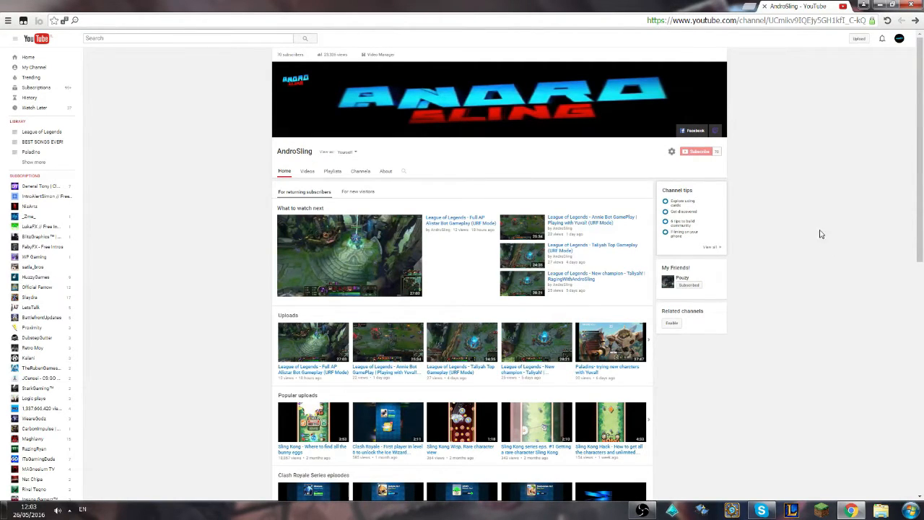
{"action": "mouse_move", "coordinate": [786, 279]}
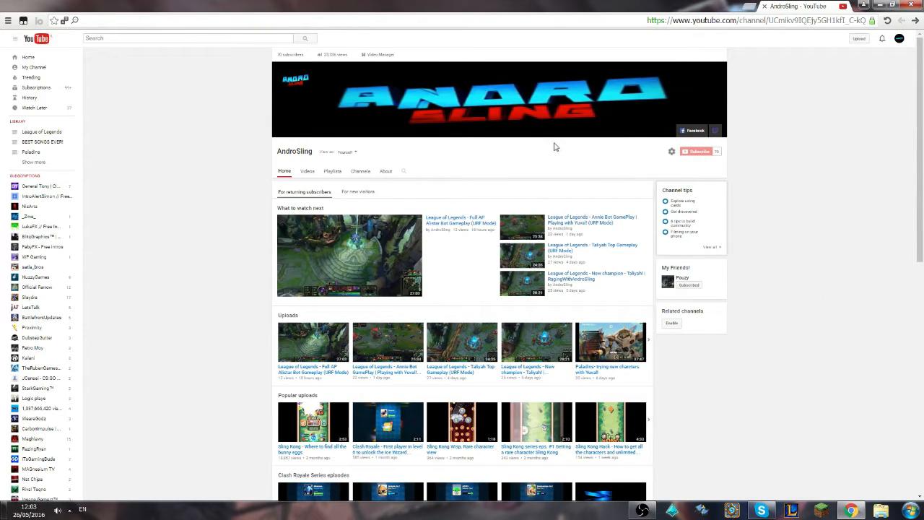
{"action": "mouse_move", "coordinate": [902, 239]}
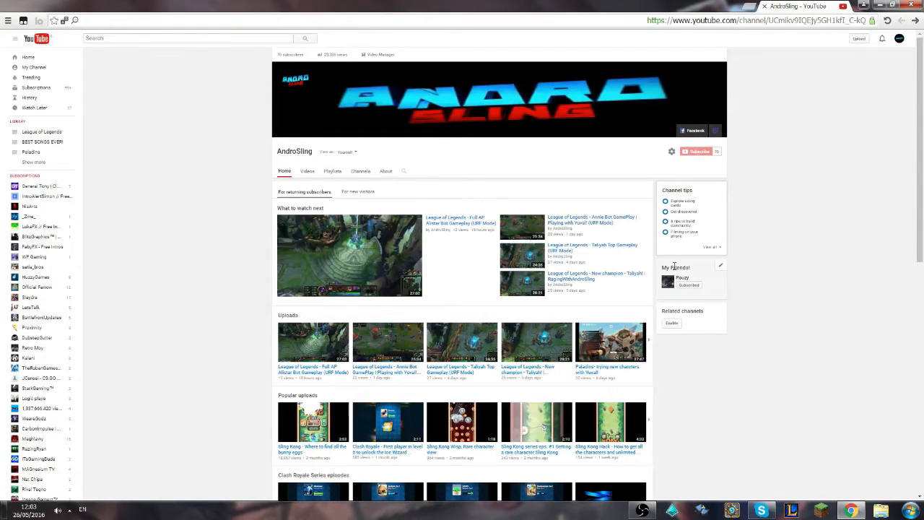
{"action": "mouse_move", "coordinate": [845, 195]}
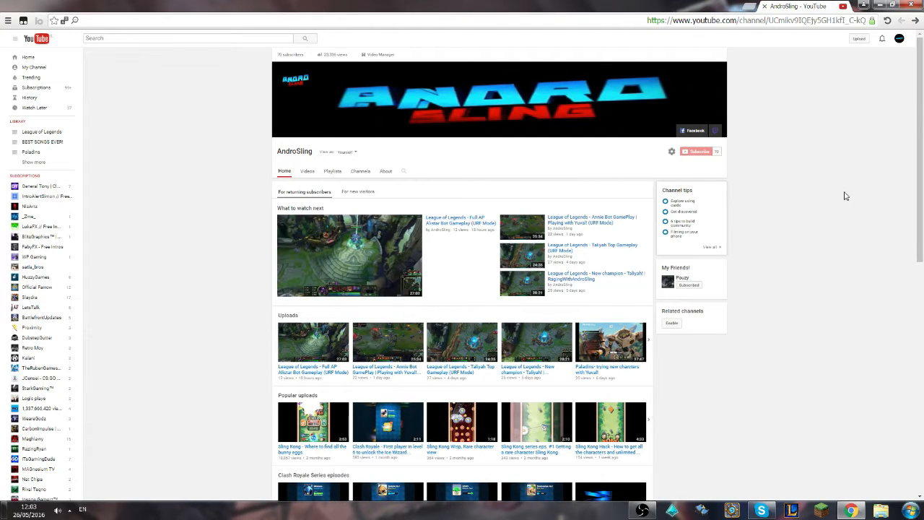
{"action": "mouse_move", "coordinate": [883, 231]}
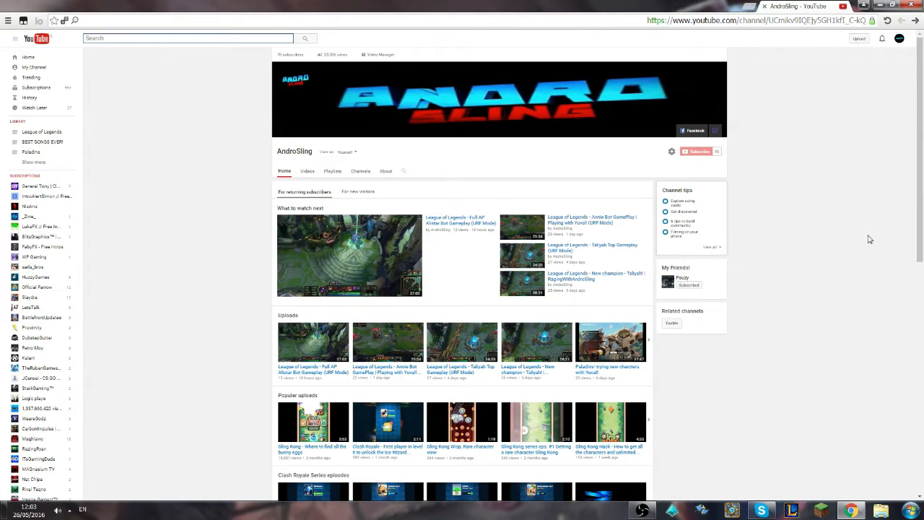
Search YouTube for 'intro for AndroSling' and open the Androsling's Intro video.
{"action": "type", "text": "intro for AndroSling"}
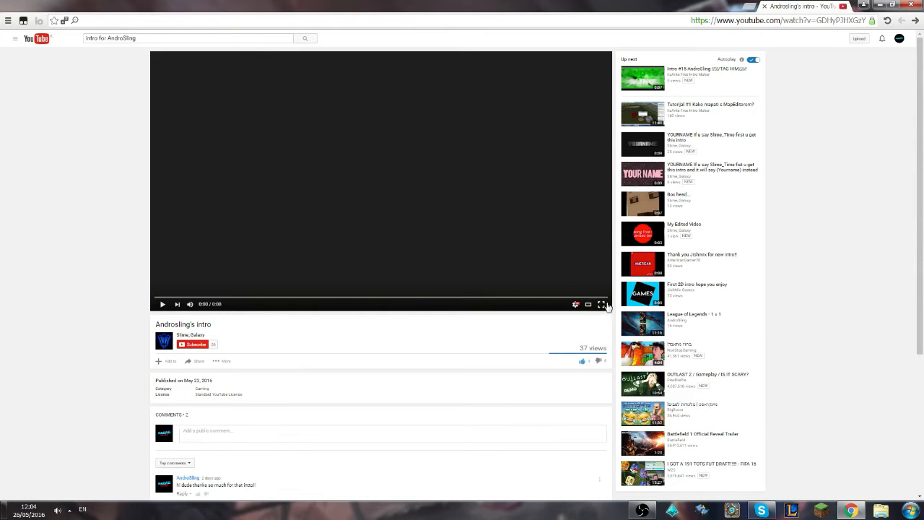
Go back from Androsling's Intro to the 'intro for AndroSling' results.
{"action": "left_click", "coordinate": [603, 304]}
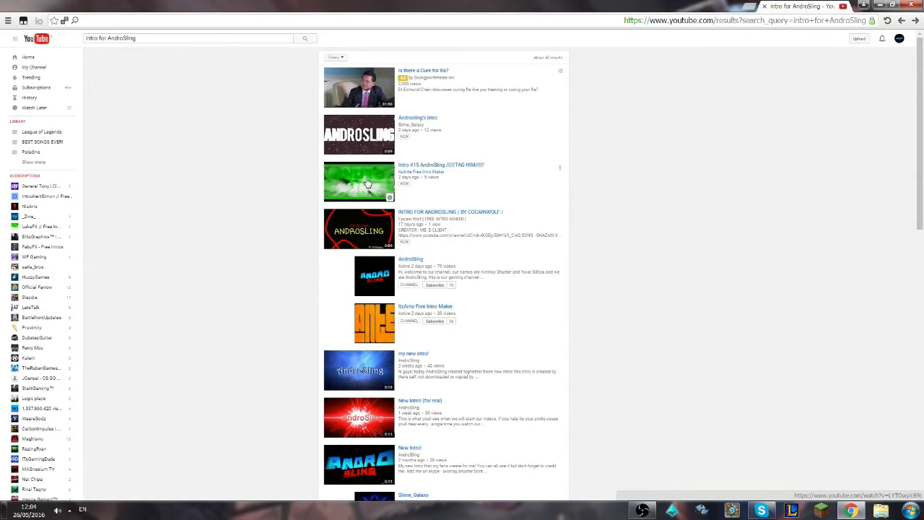
Select the red INTRO FOR ANDROSLING / BY COCAINWOLF thumbnail in the results.
{"action": "left_click", "coordinate": [359, 181]}
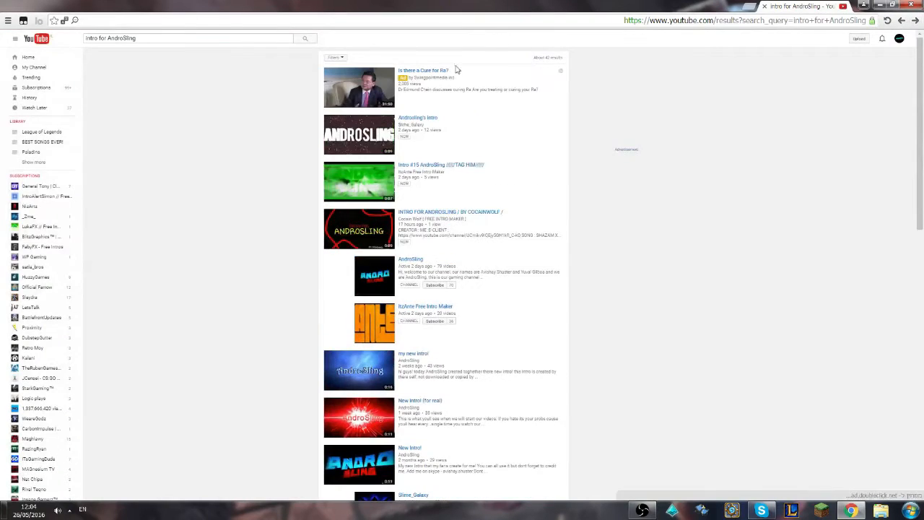
{"action": "mouse_move", "coordinate": [359, 205]}
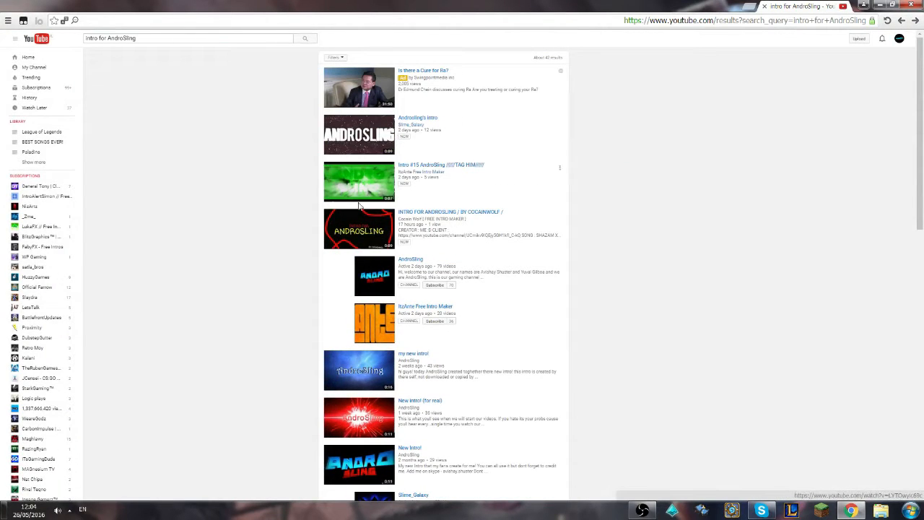
{"action": "mouse_move", "coordinate": [799, 171]}
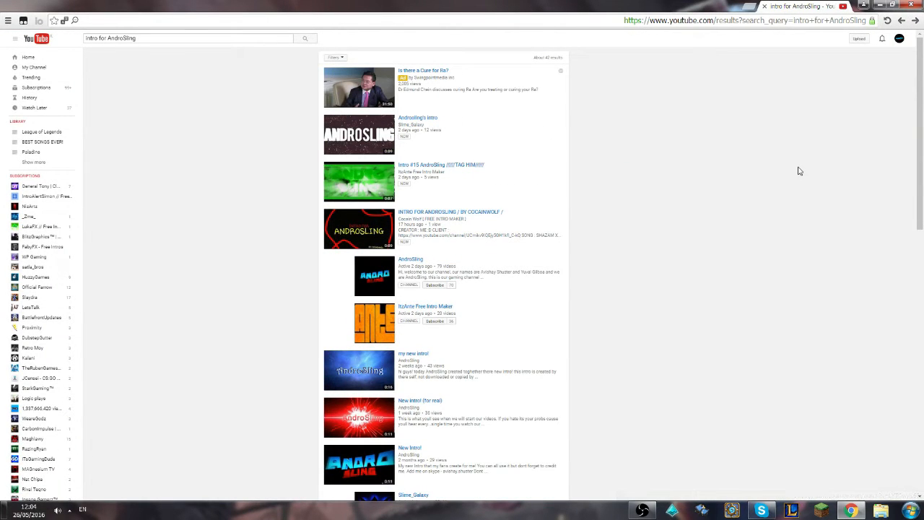
{"action": "mouse_move", "coordinate": [659, 162]}
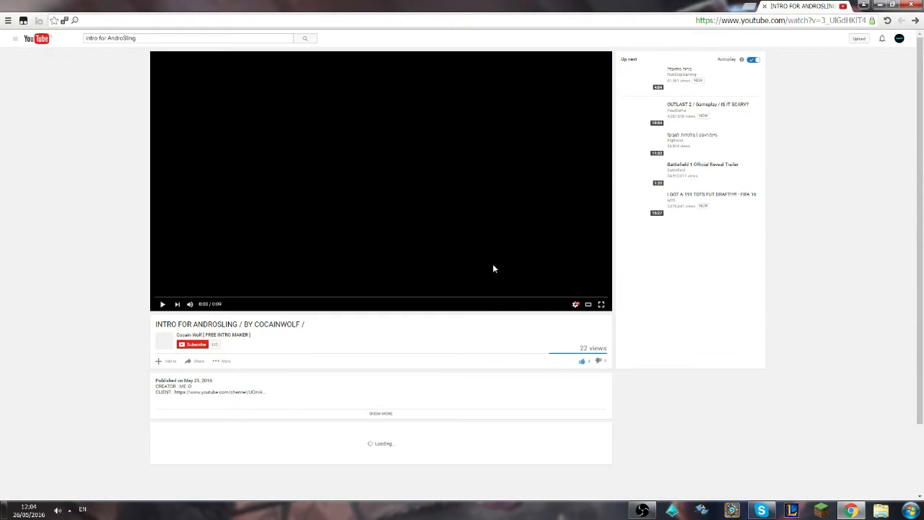
Play the COCAINWOLF intro video, then return to the AndroSling intro results.
{"action": "left_click", "coordinate": [601, 304]}
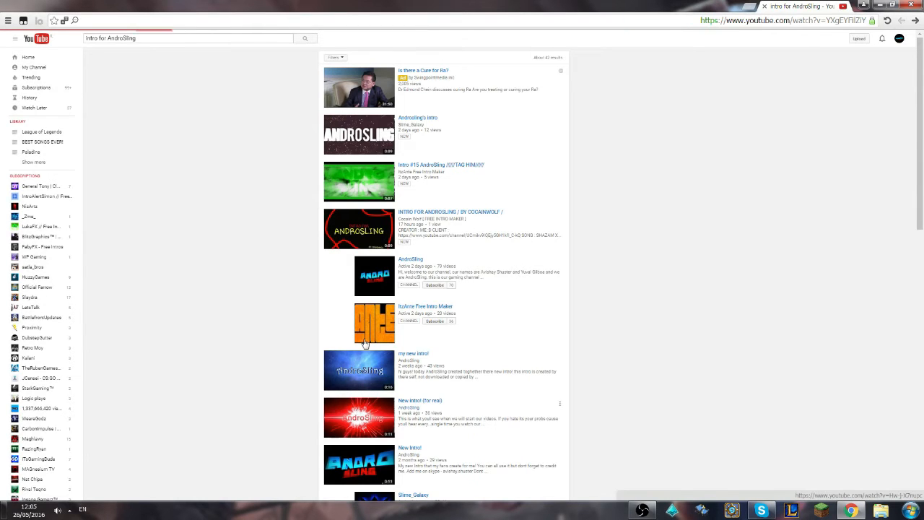
{"action": "left_click", "coordinate": [420, 400]}
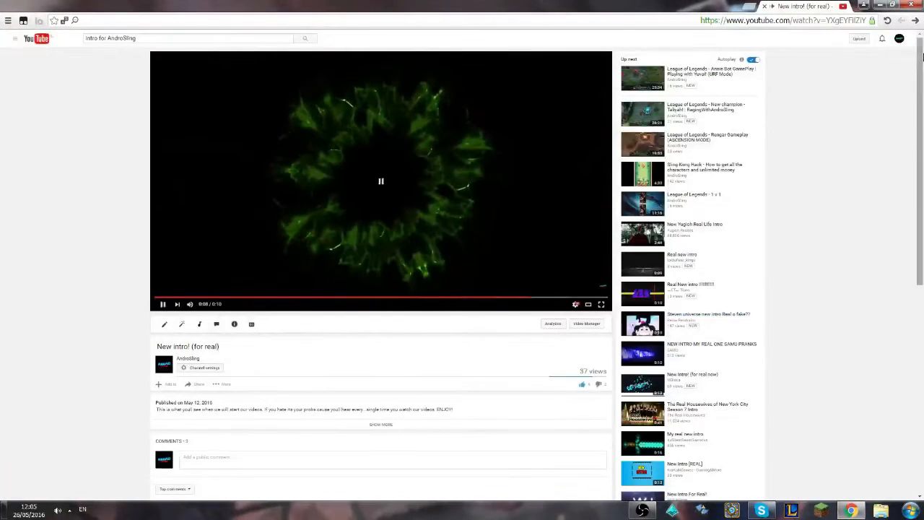
{"action": "left_click", "coordinate": [304, 38]}
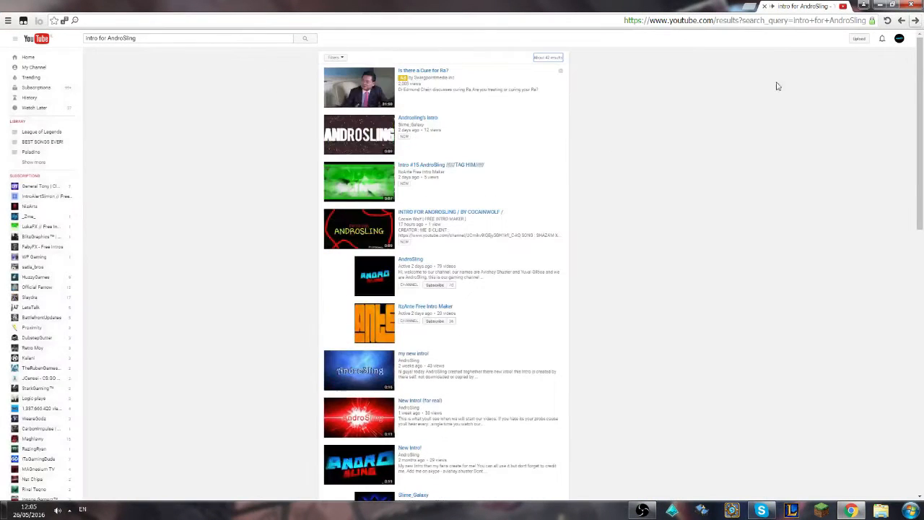
{"action": "mouse_move", "coordinate": [622, 186]}
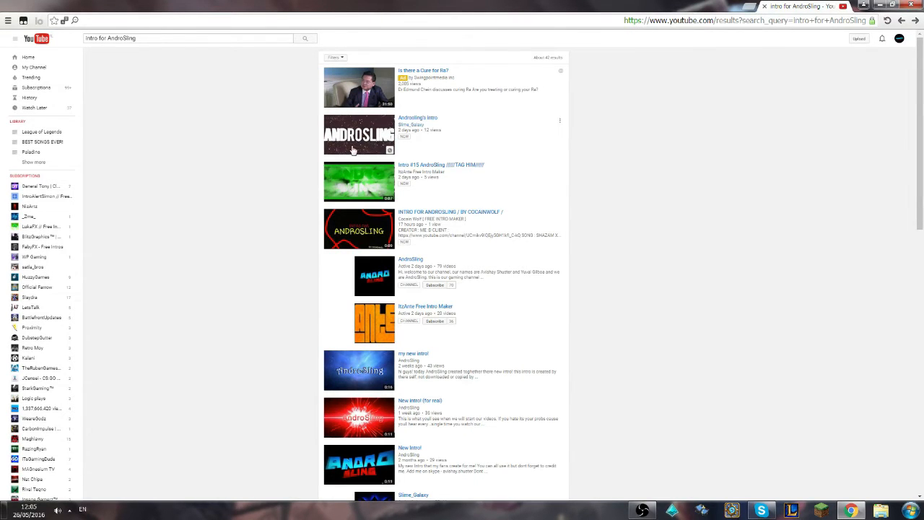
{"action": "left_click", "coordinate": [358, 133]}
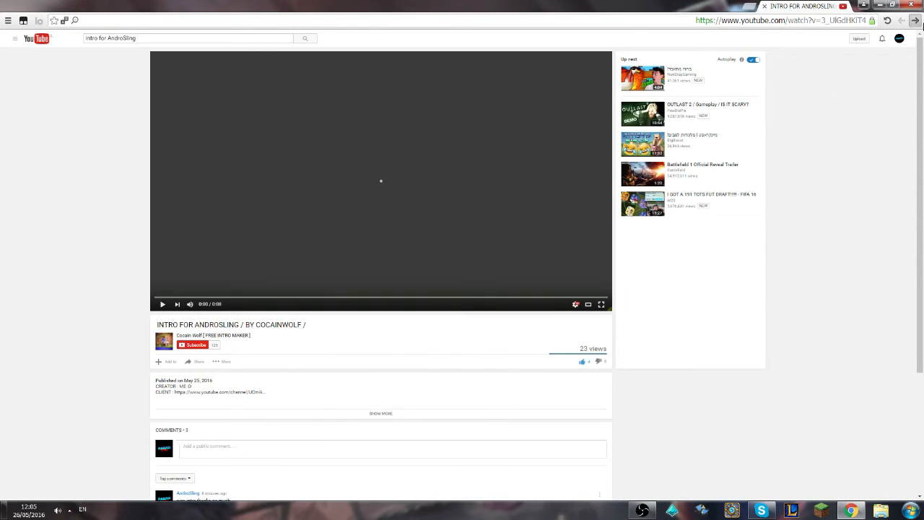
{"action": "left_click", "coordinate": [305, 39]}
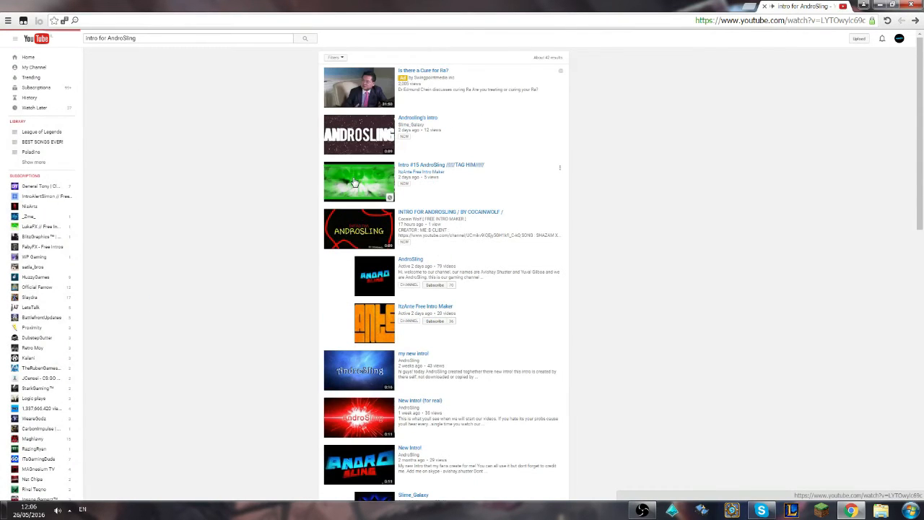
{"action": "left_click", "coordinate": [359, 181]}
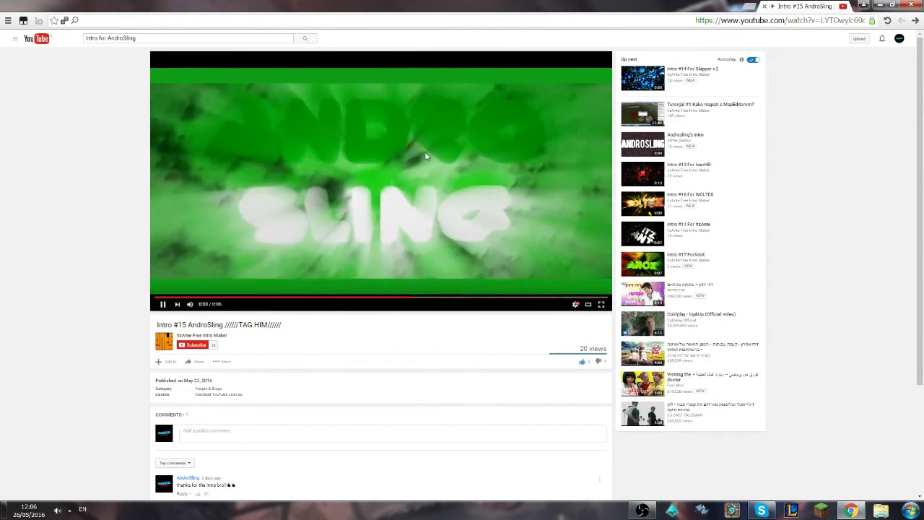
{"action": "left_click", "coordinate": [305, 38]}
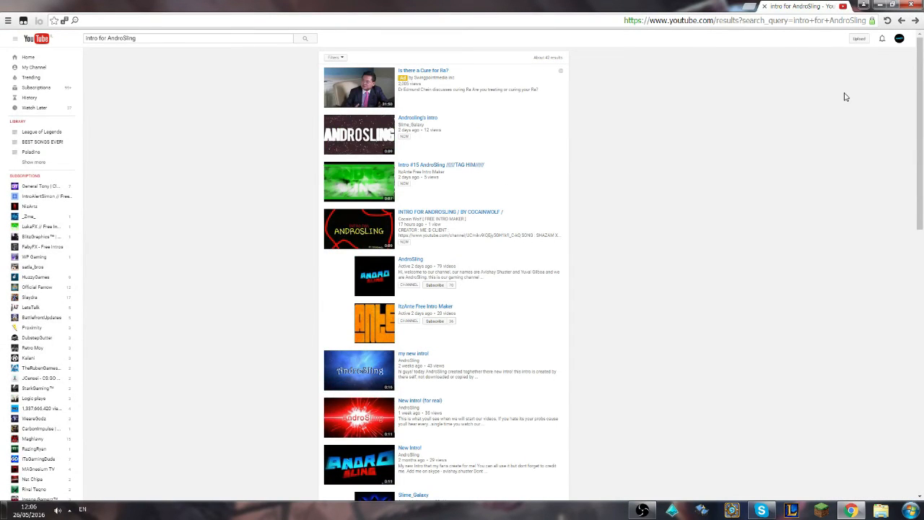
{"action": "mouse_move", "coordinate": [729, 83]}
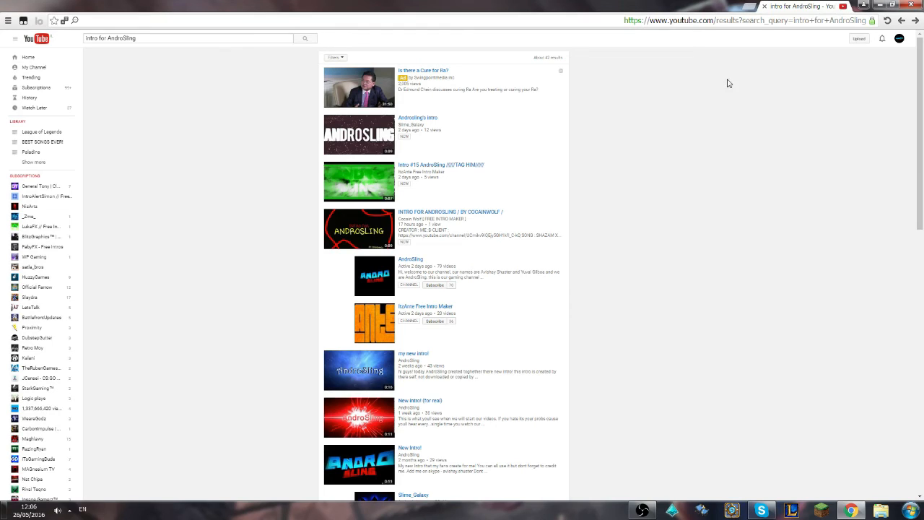
{"action": "mouse_move", "coordinate": [738, 85]}
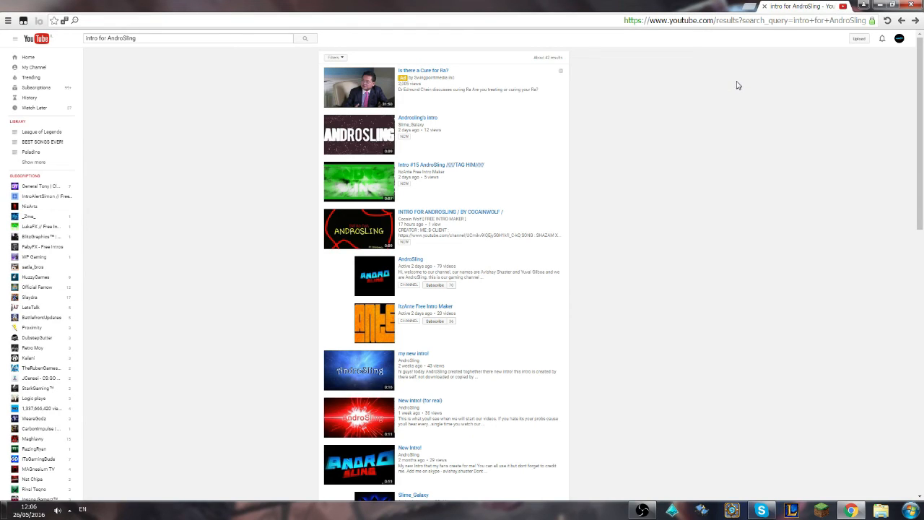